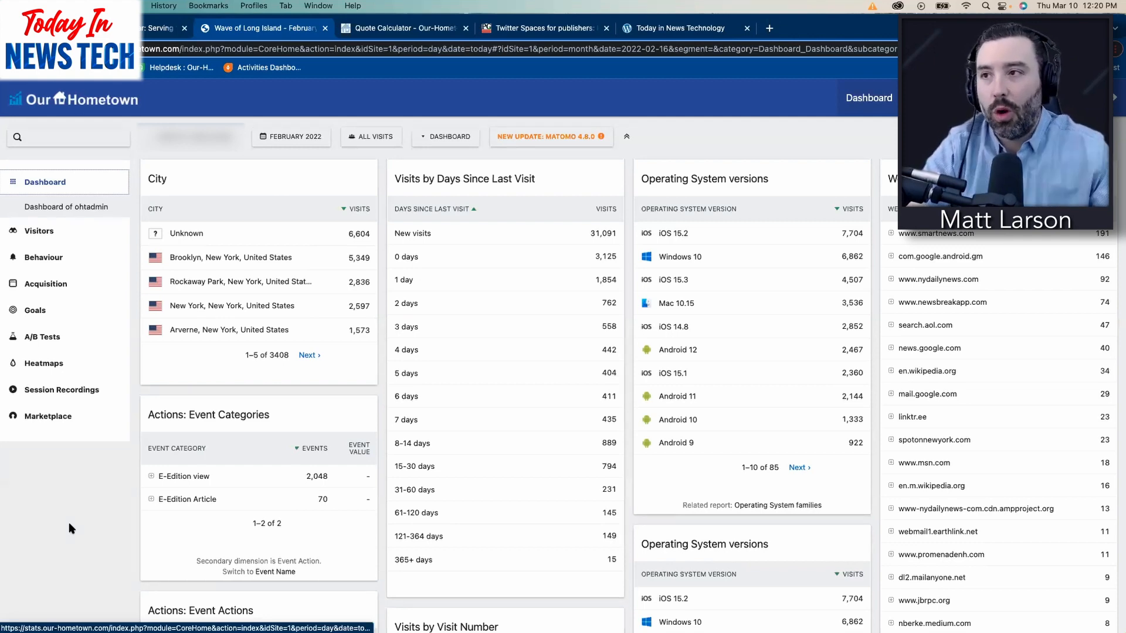
mouse_move(178, 426)
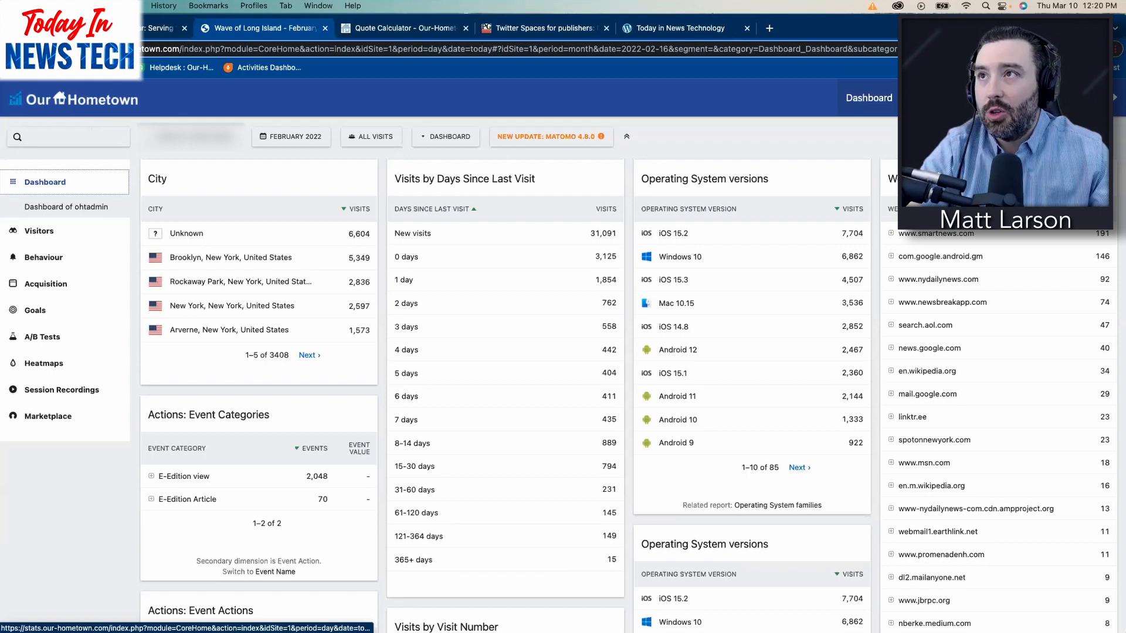
mouse_move(134, 196)
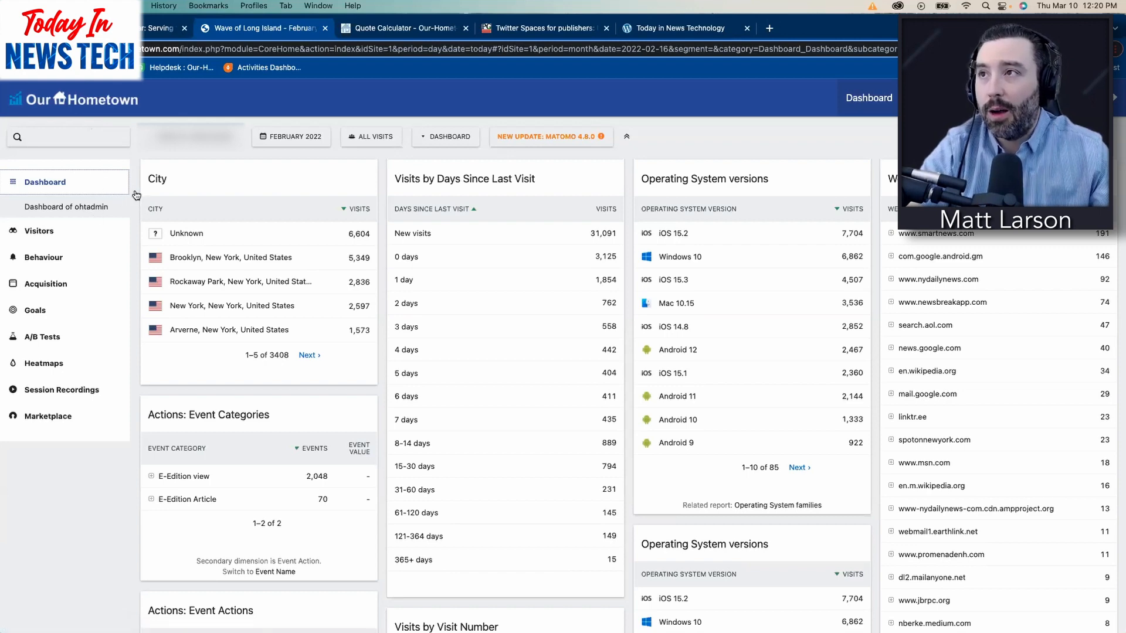
- Open Visitors > Devices and set the report period to January 2022
click(38, 208)
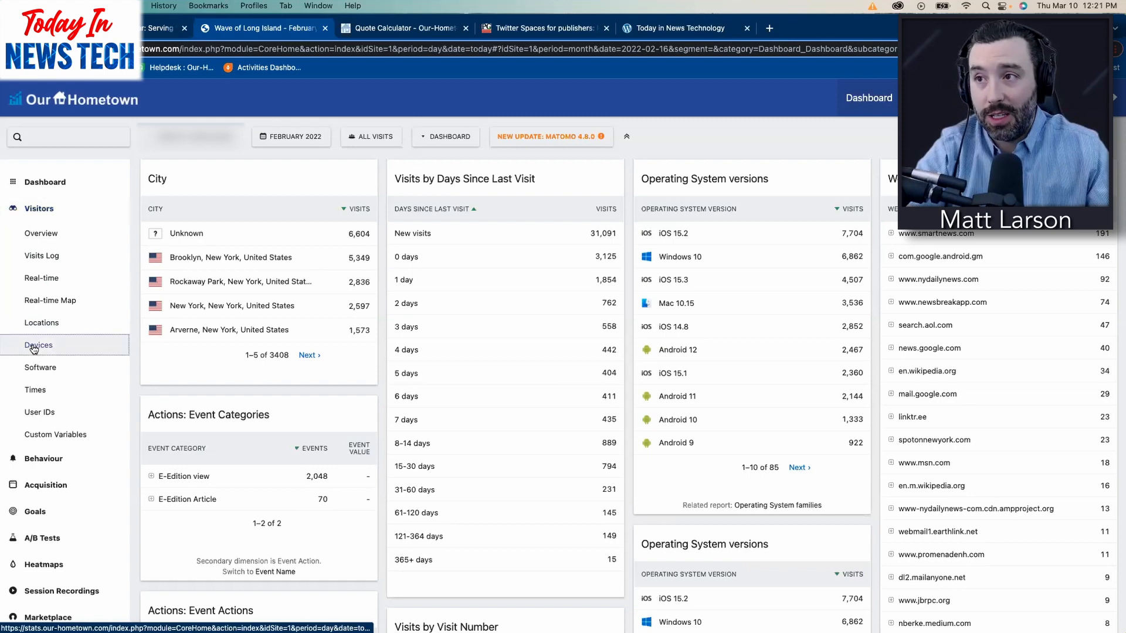
click(38, 345)
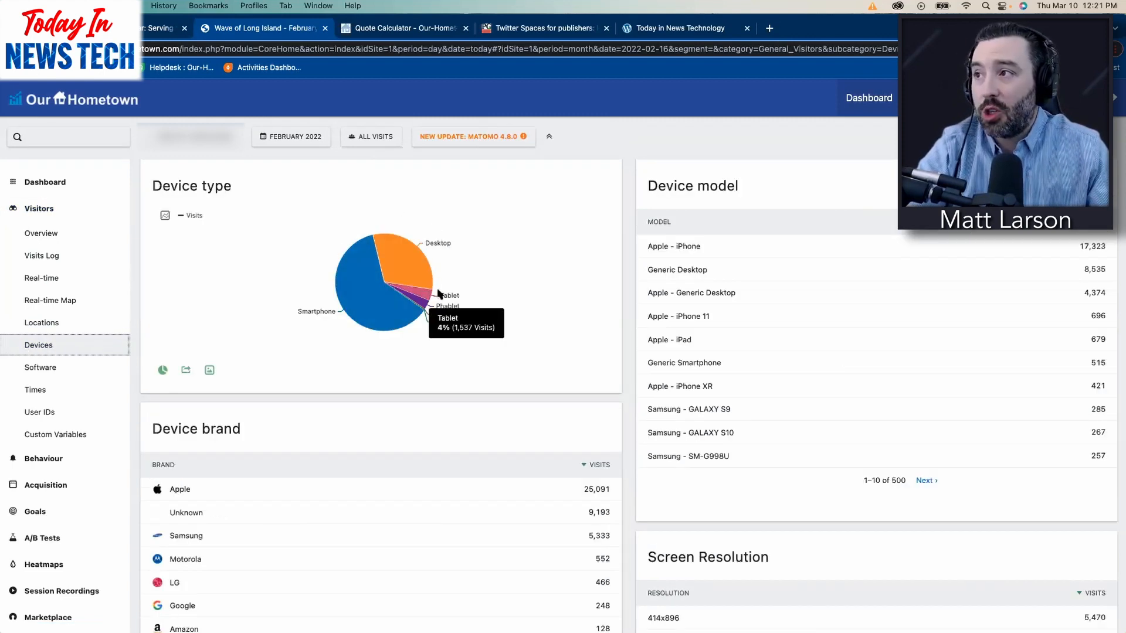
click(290, 137)
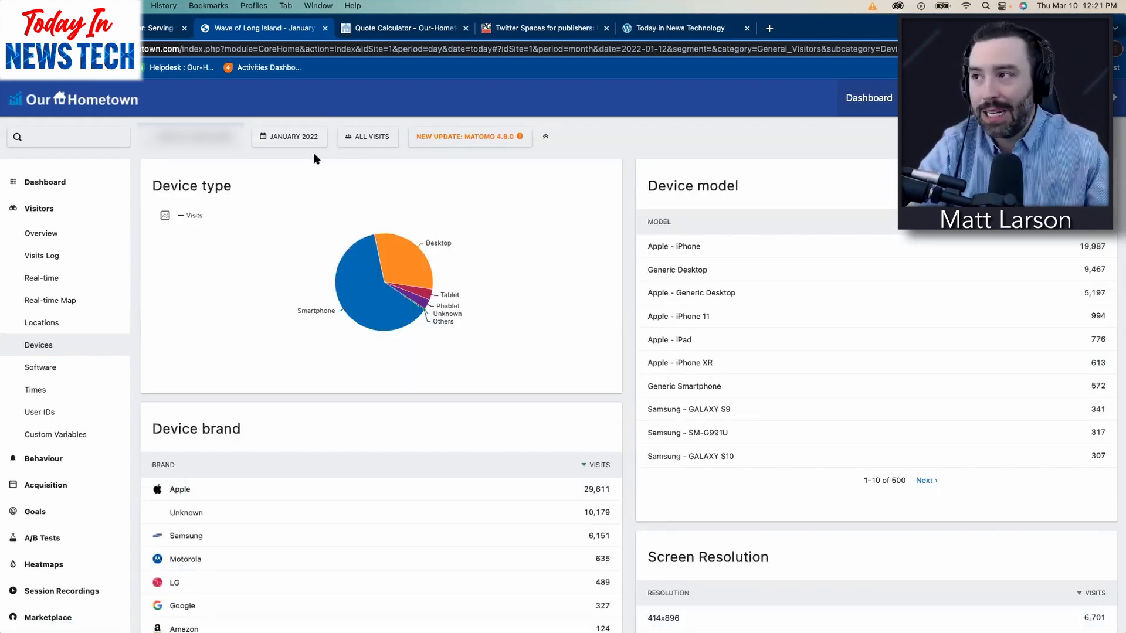
mouse_move(366, 302)
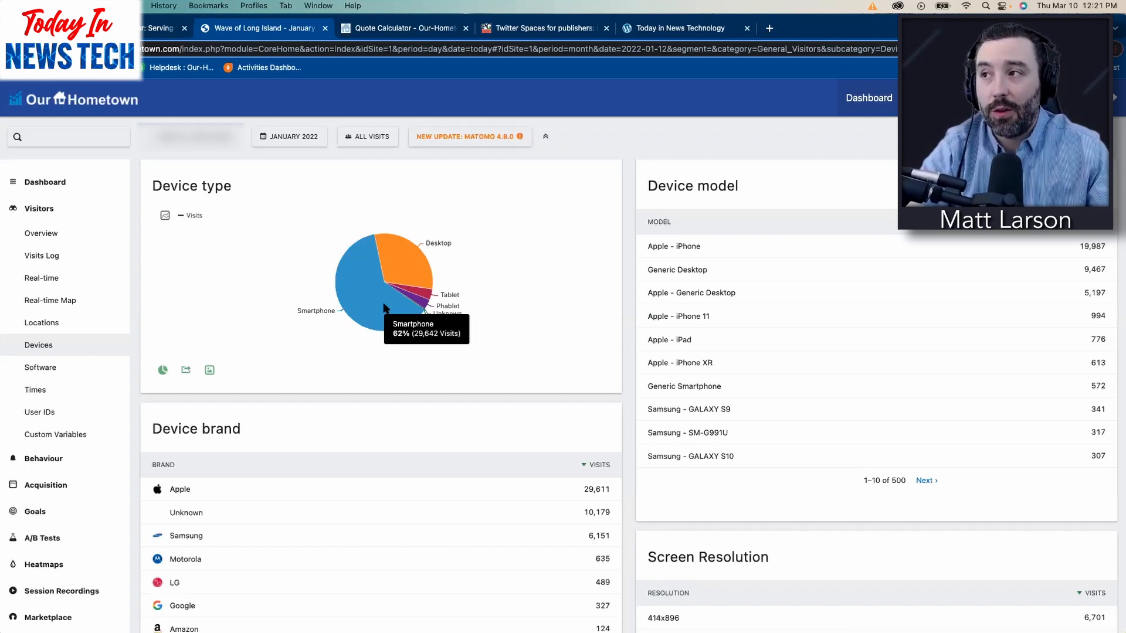
mouse_move(427, 301)
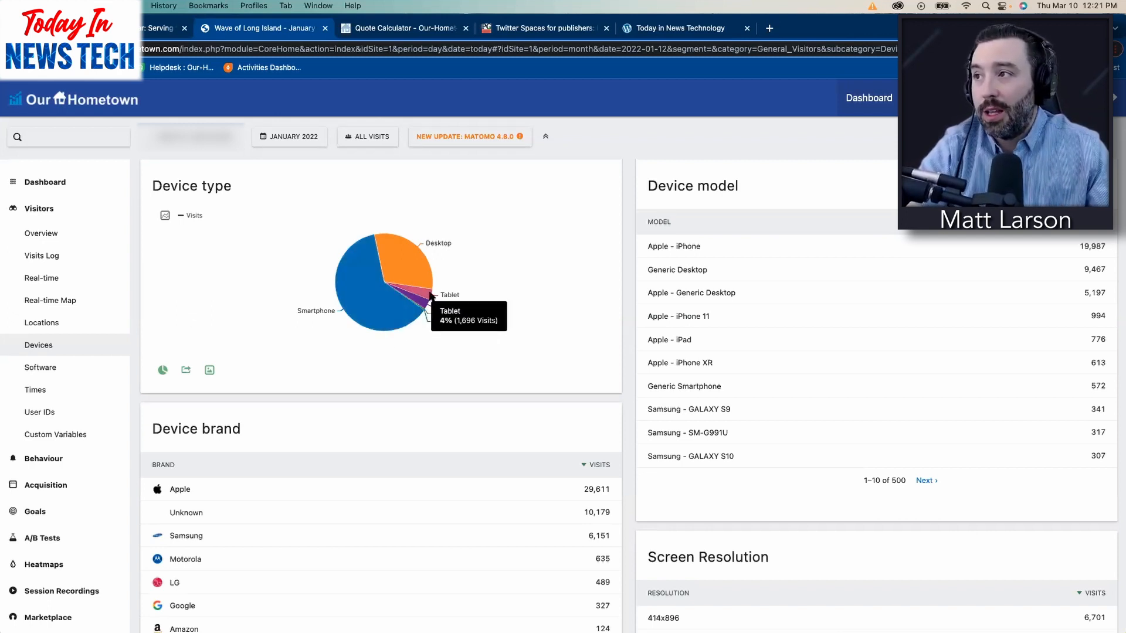
mouse_move(409, 311)
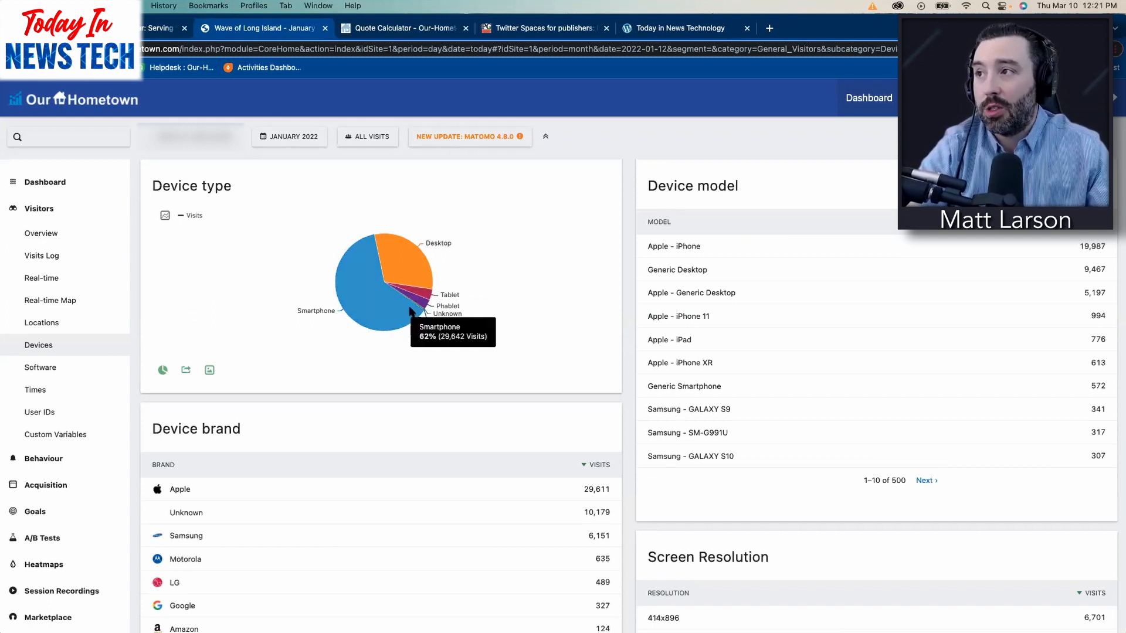
mouse_move(332, 348)
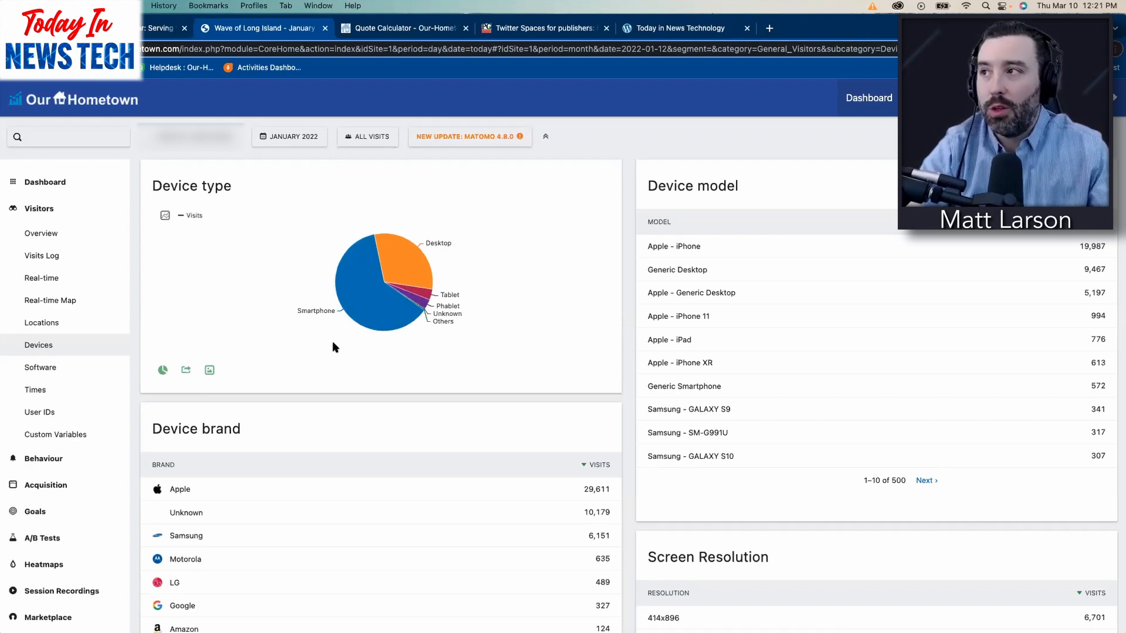
mouse_move(422, 317)
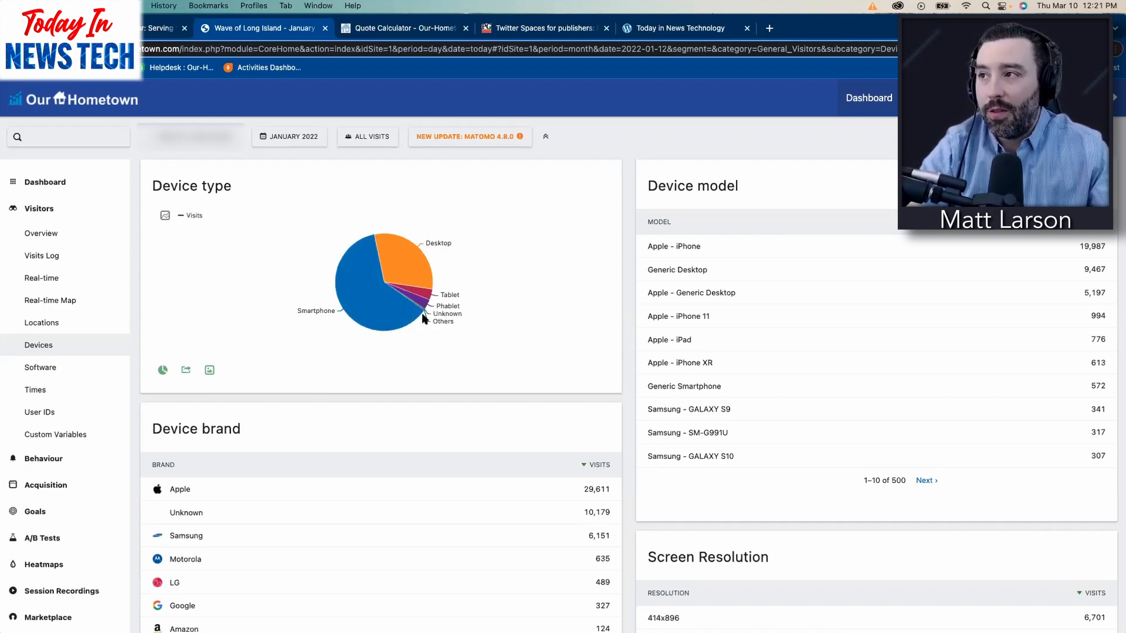
mouse_move(409, 269)
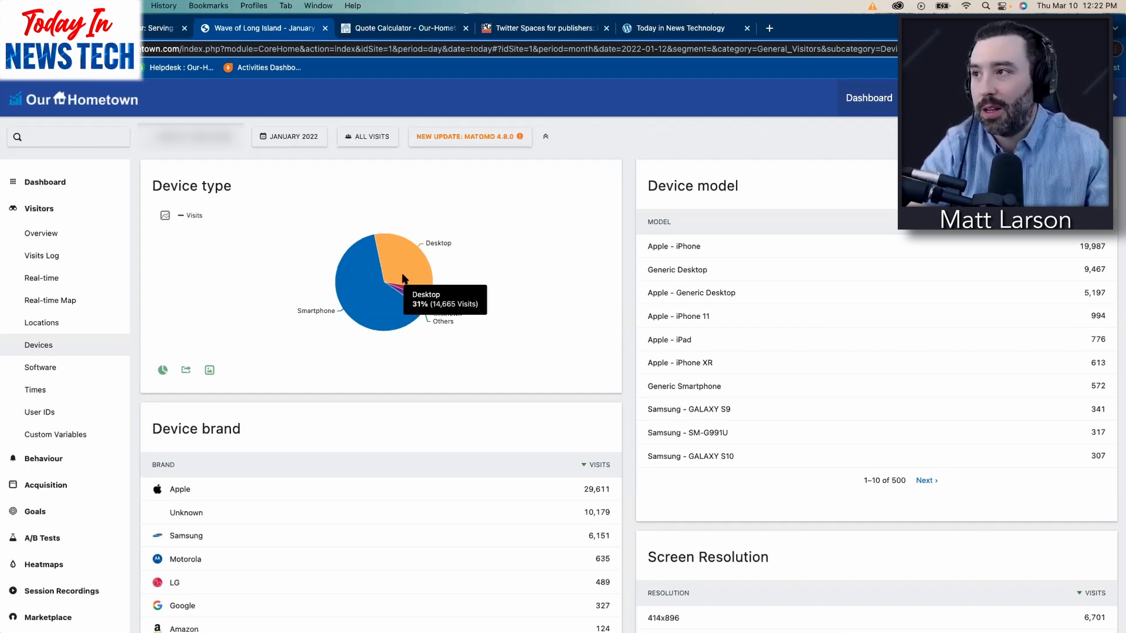
mouse_move(337, 301)
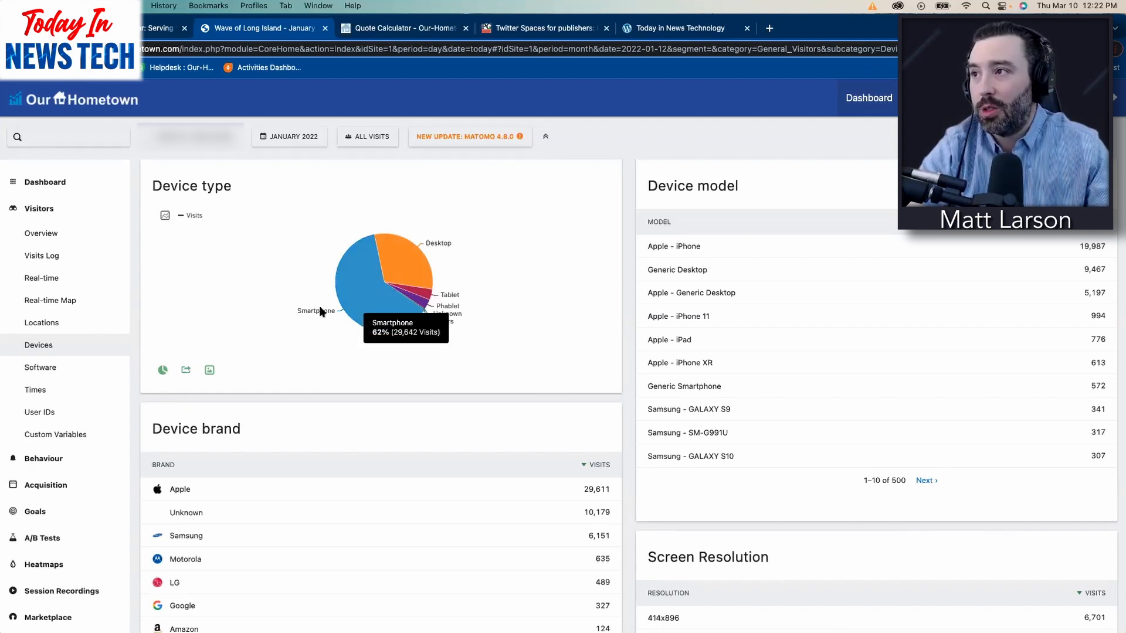
mouse_move(257, 317)
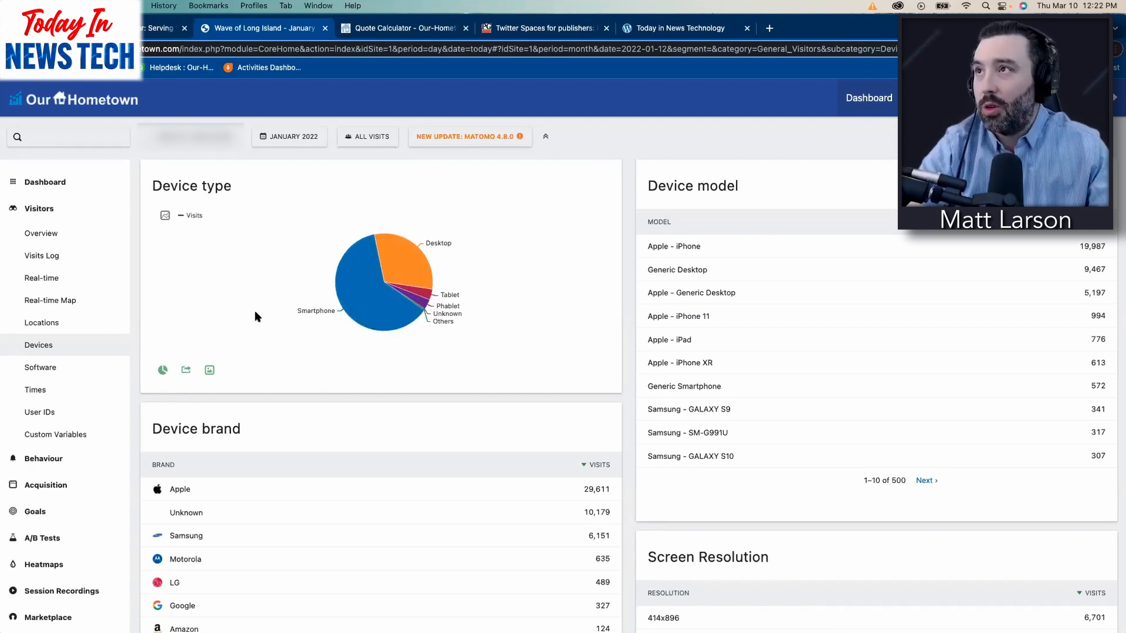
mouse_move(221, 292)
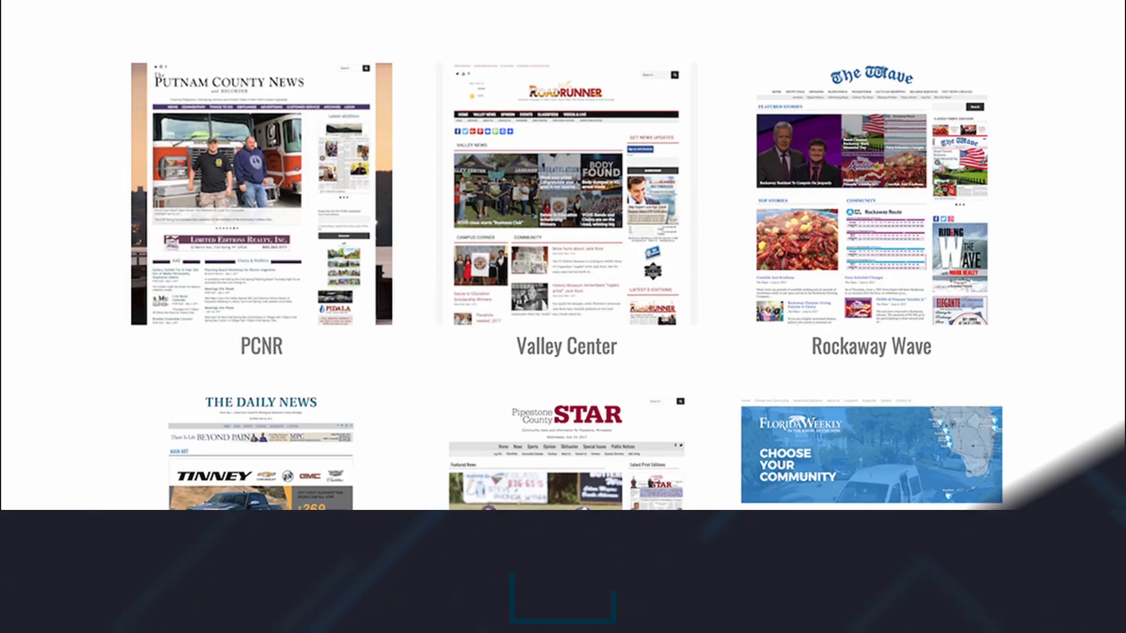
scroll(down, 3)
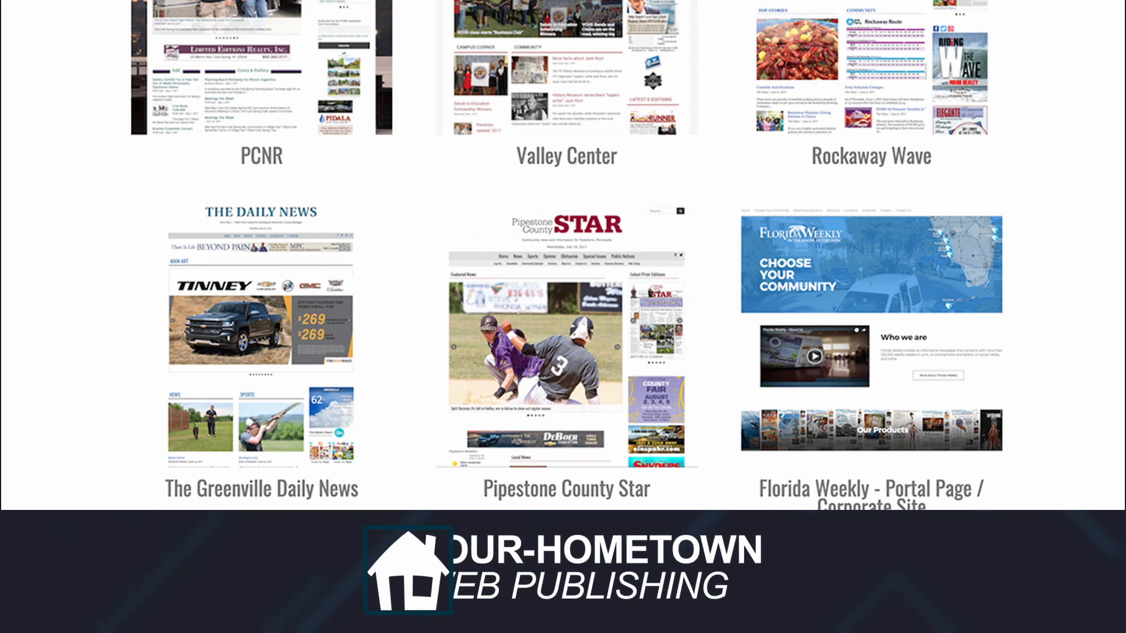
scroll(down, 3)
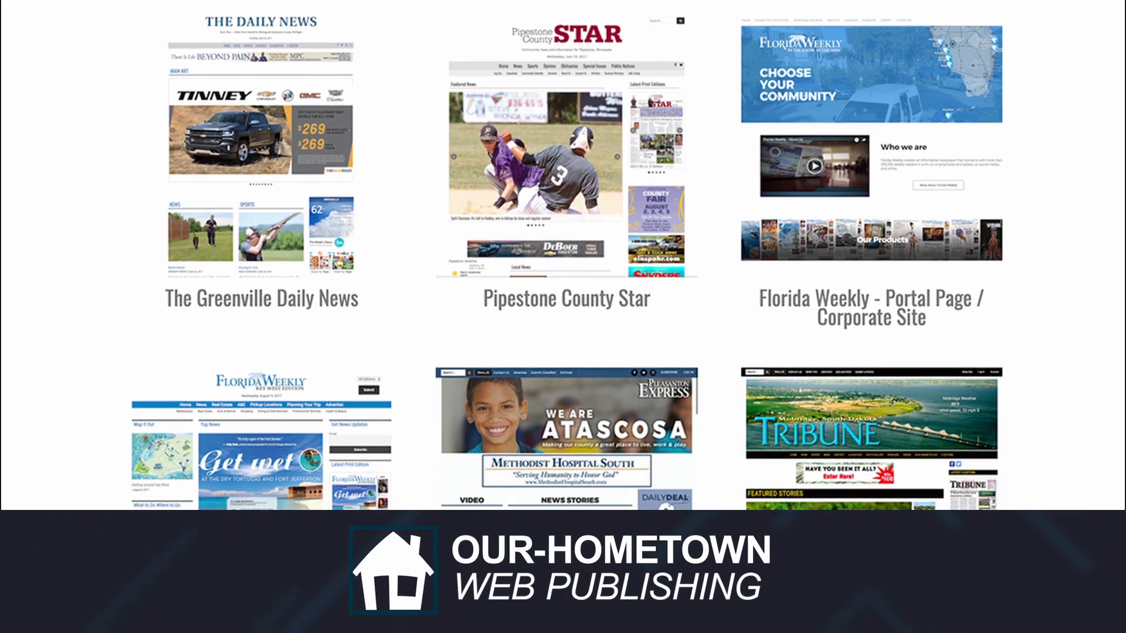
scroll(down, 3)
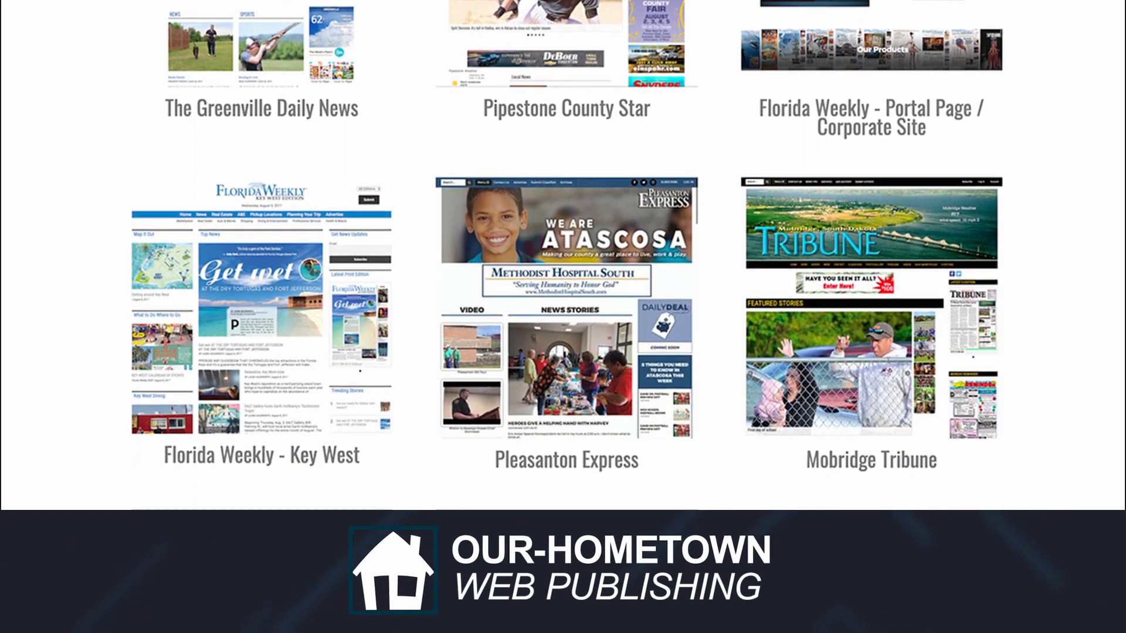
scroll(down, 3)
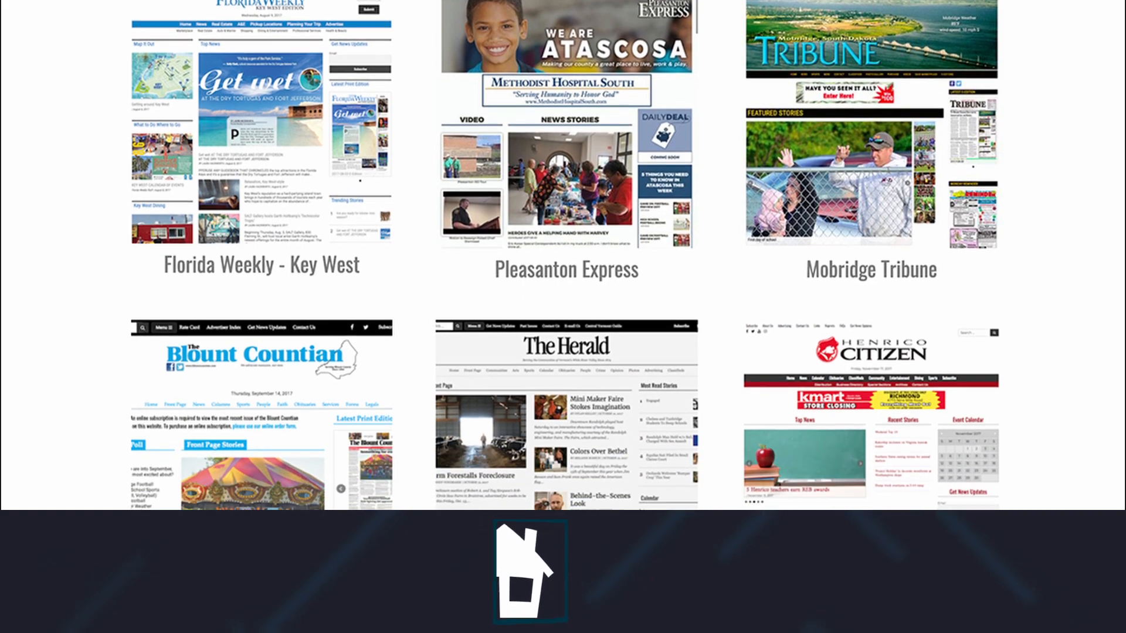
scroll(down, 3)
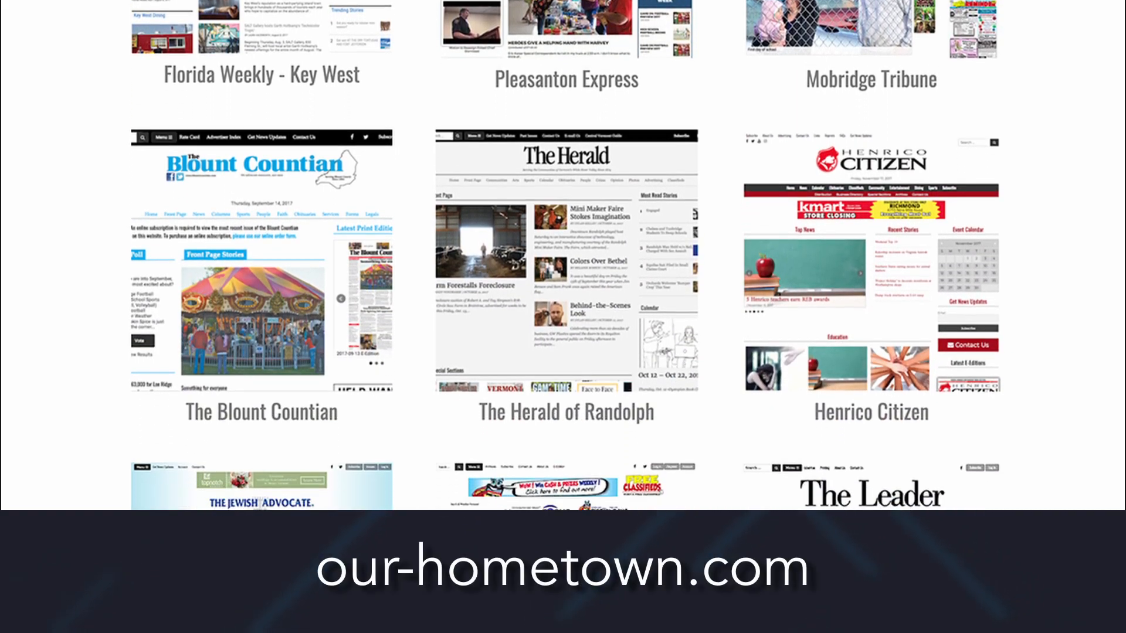
scroll(down, 3)
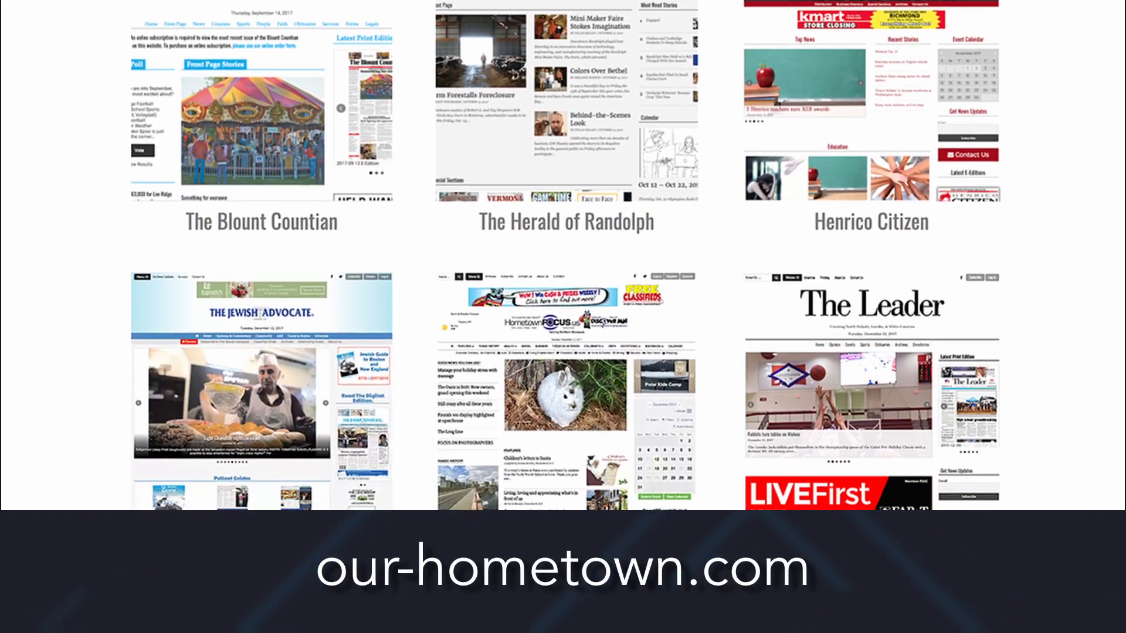
scroll(down, 3)
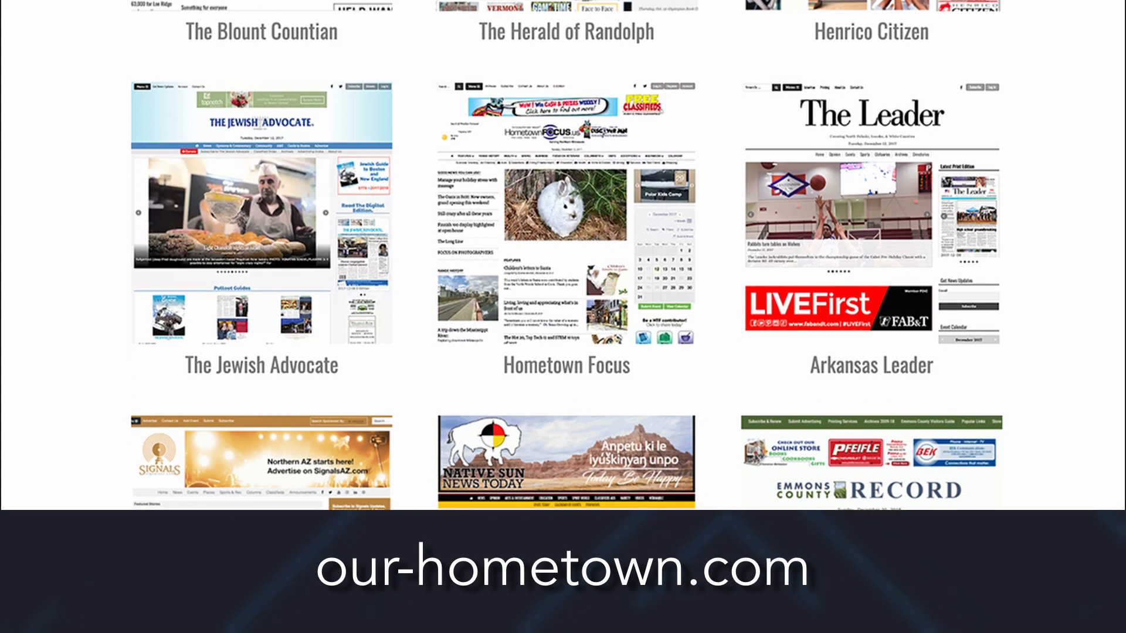